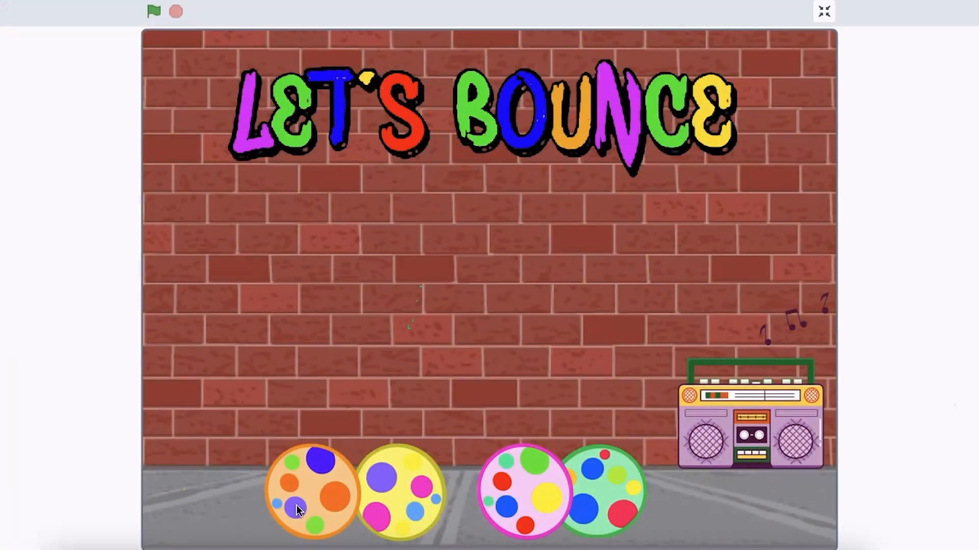
# Step: Start the Let's Bounce demo with the green flag, then leave full-screen view
pyautogui.click(154, 11)
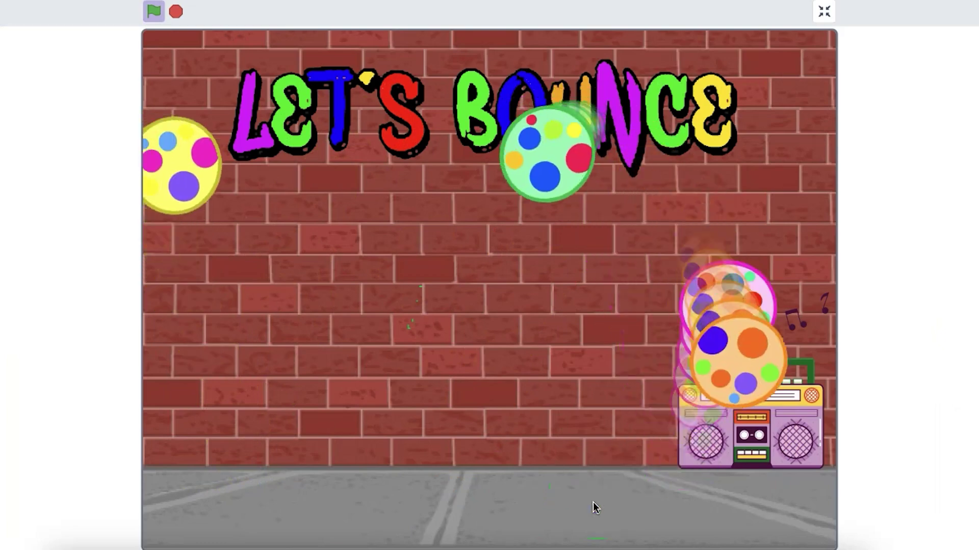
pyautogui.moveTo(907, 460)
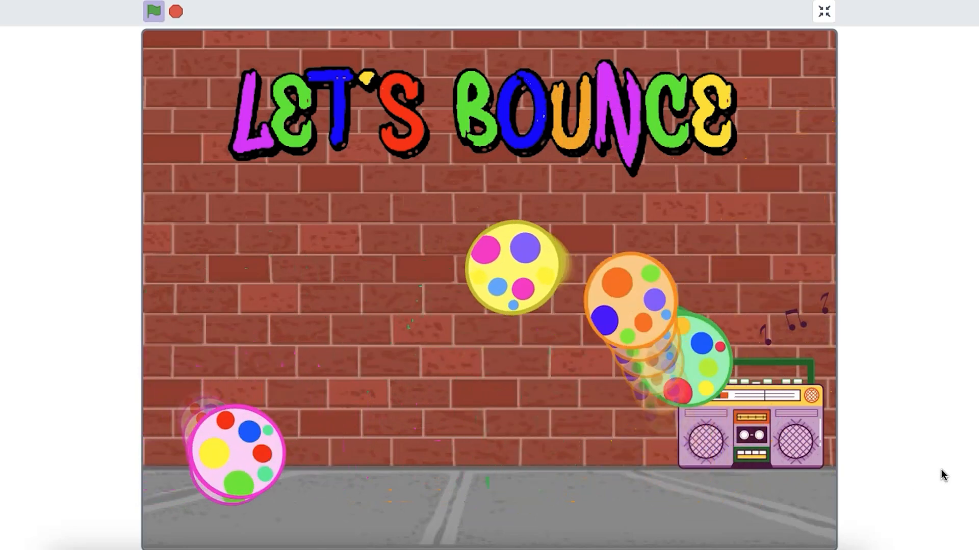
pyautogui.click(823, 12)
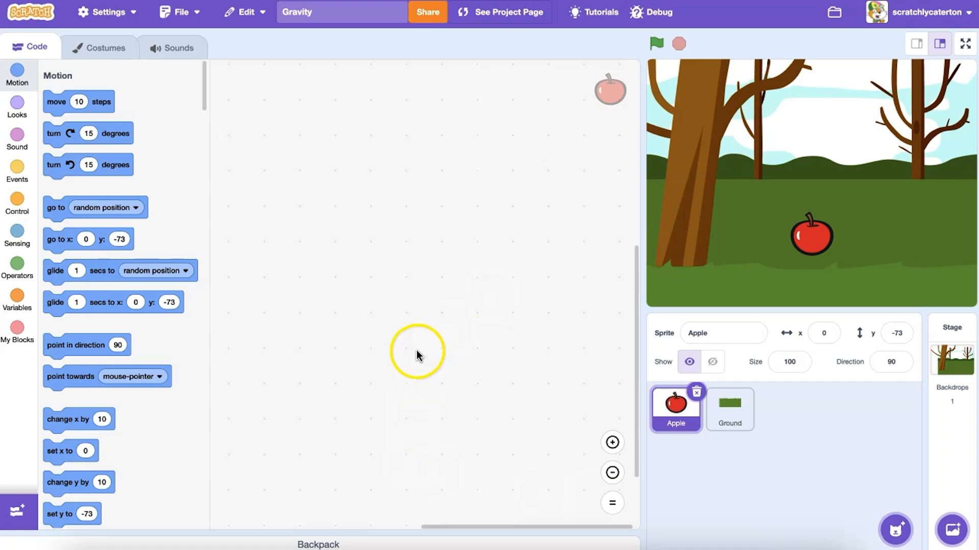
# Step: Rename 'my variable' to 'y velocity' from the Variables palette
pyautogui.click(18, 299)
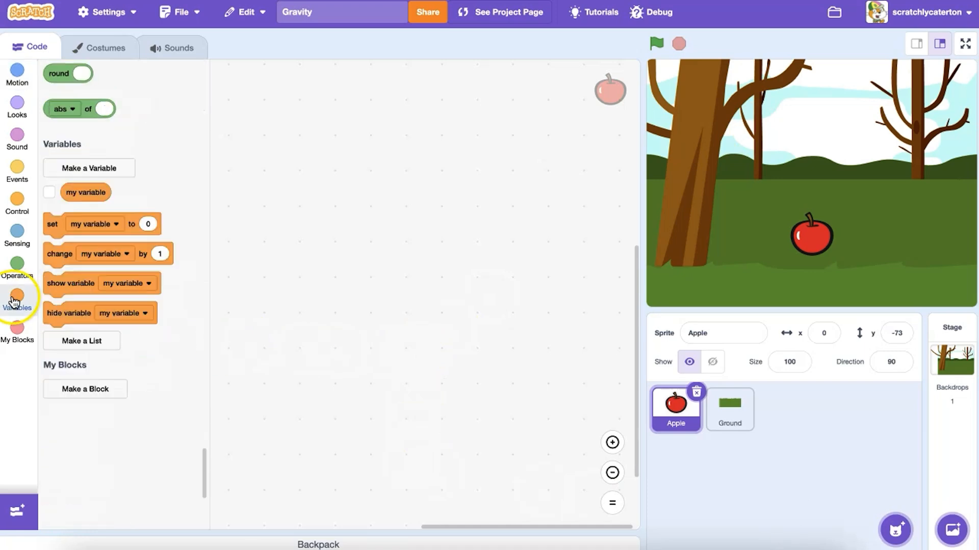
pyautogui.rightClick(86, 119)
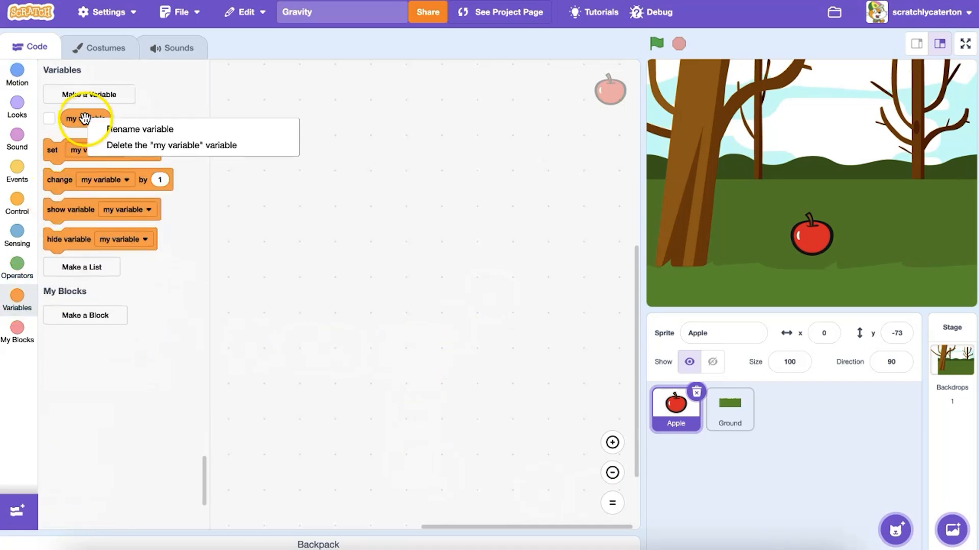
pyautogui.click(141, 129)
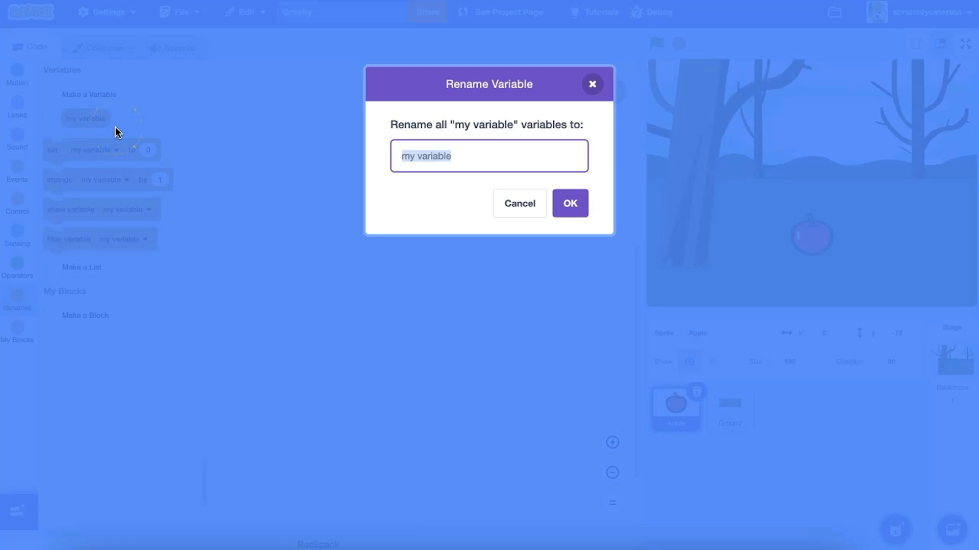
pyautogui.write('y')
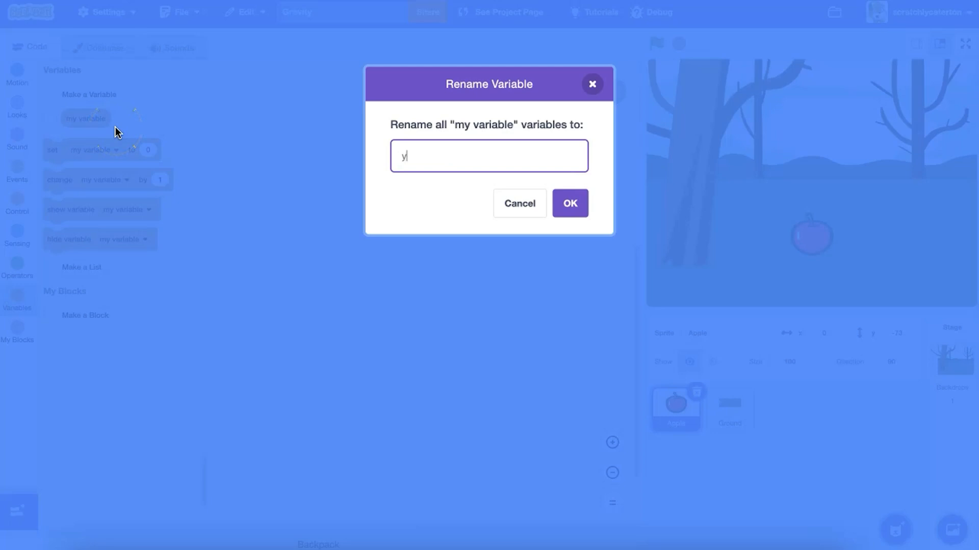
pyautogui.write('velocity')
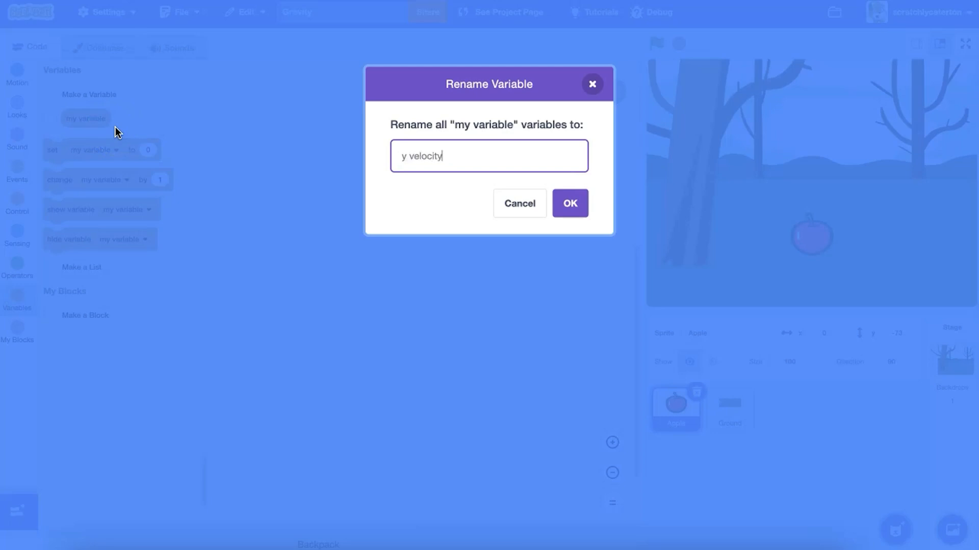
pyautogui.click(569, 203)
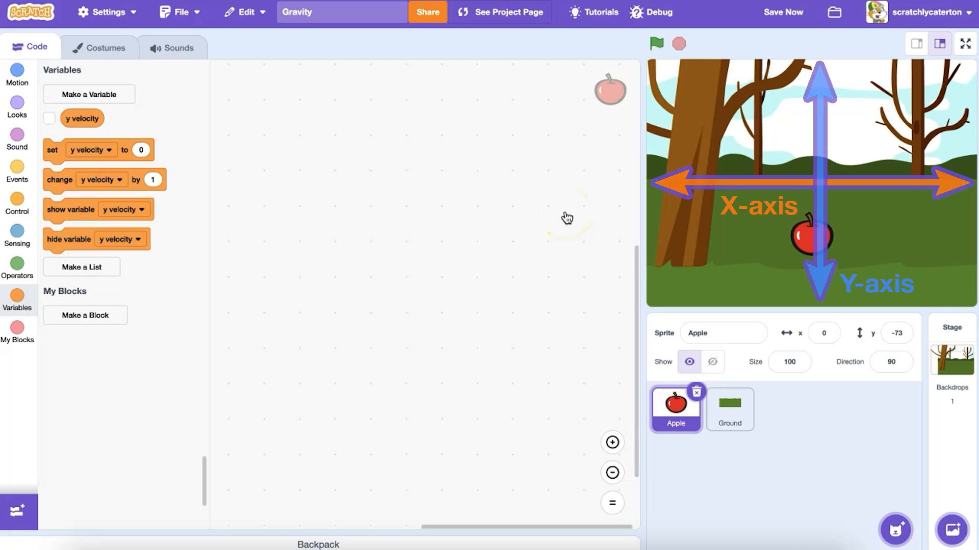
# Step: Build a green-flag script: go to x:0 y:140, set y velocity to 0, forever change y by y velocity
pyautogui.click(18, 171)
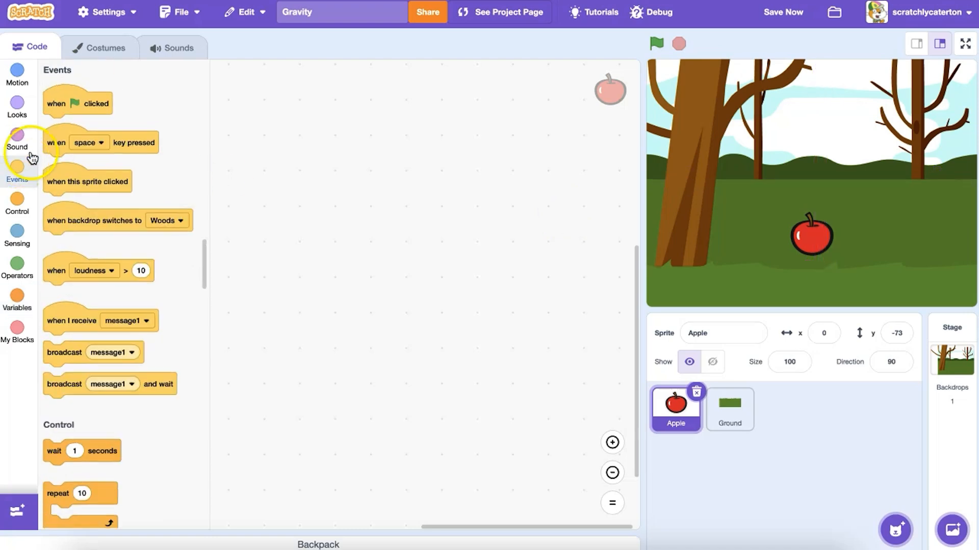
pyautogui.moveTo(77, 103); pyautogui.dragTo(359, 160)
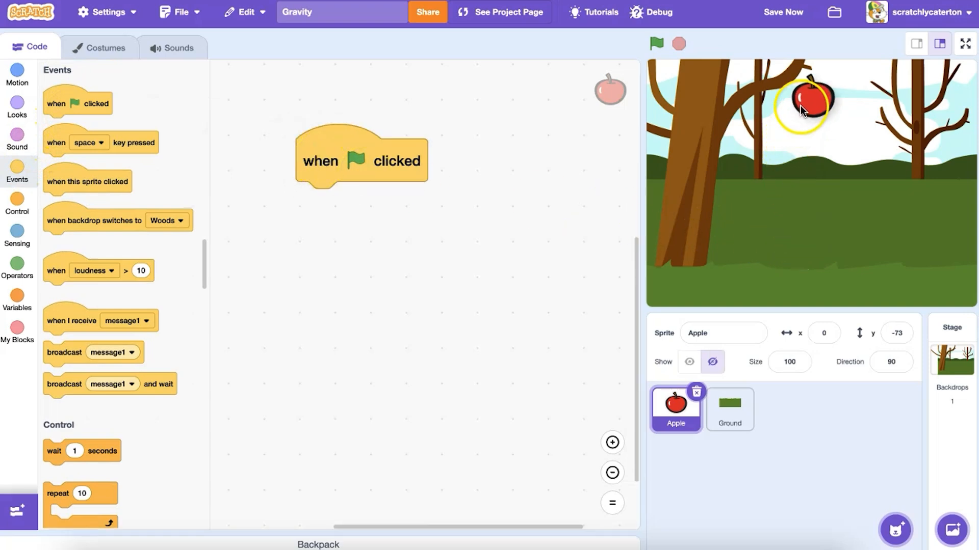
pyautogui.click(17, 74)
pyautogui.write('140')
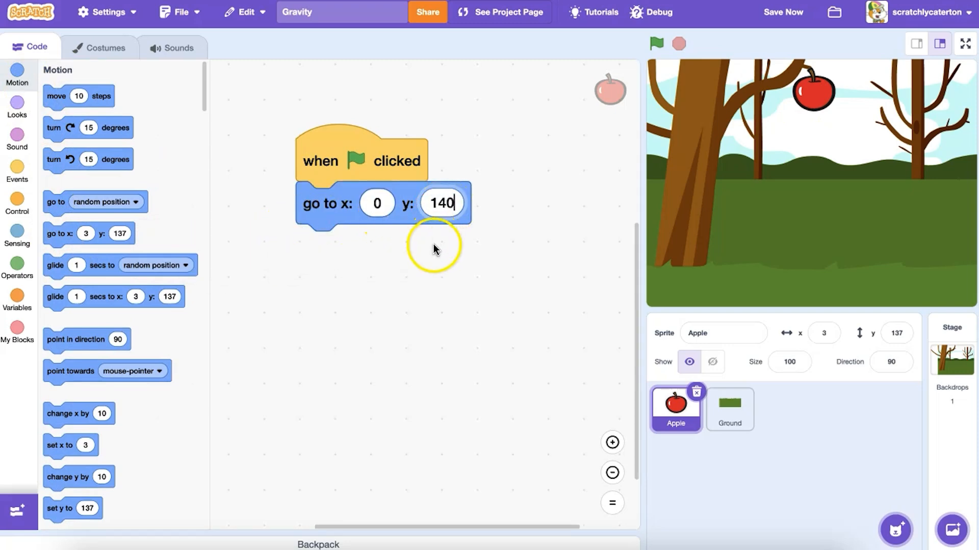
pyautogui.click(17, 203)
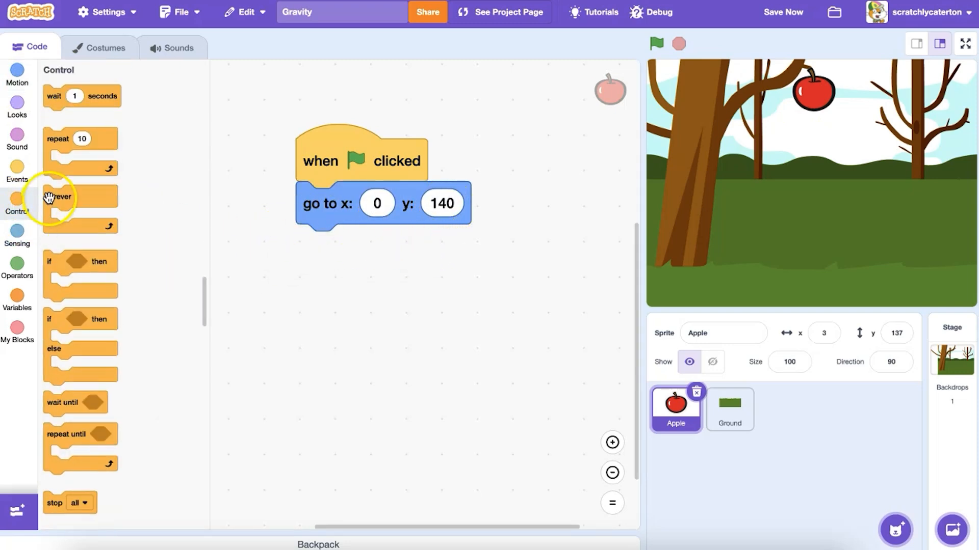
pyautogui.click(17, 75)
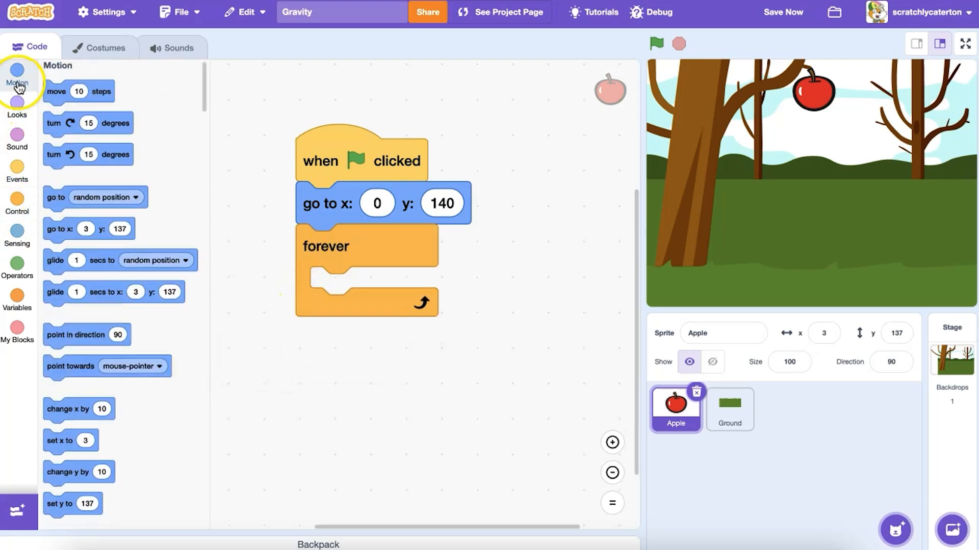
pyautogui.scroll(-3)
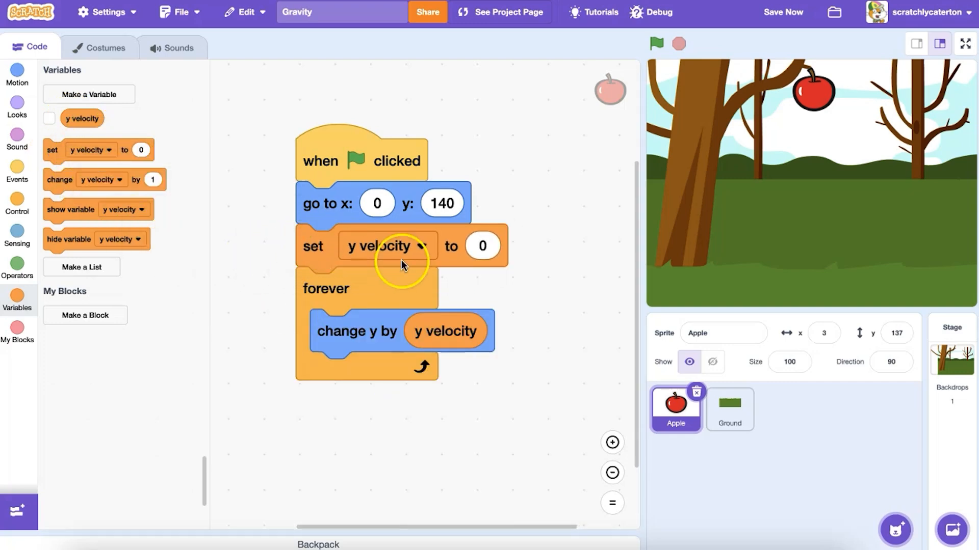
pyautogui.click(656, 44)
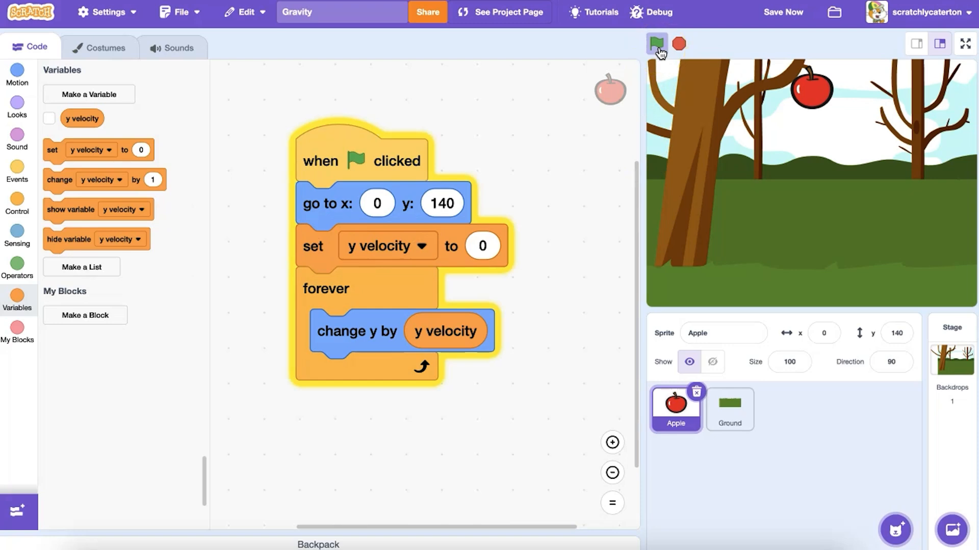
# Step: Show the y velocity monitor on the stage and run the script; the apple stays at y 140
pyautogui.click(656, 44)
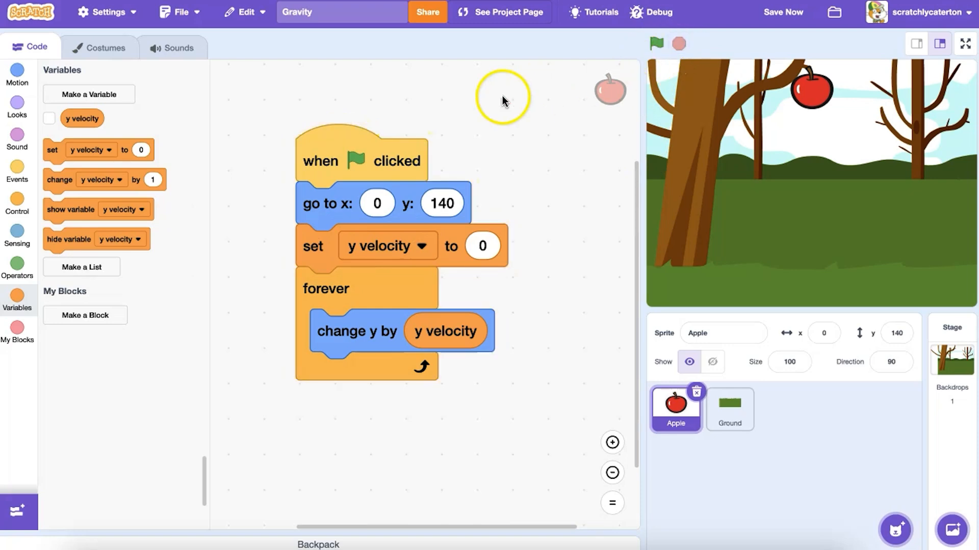
pyautogui.click(50, 118)
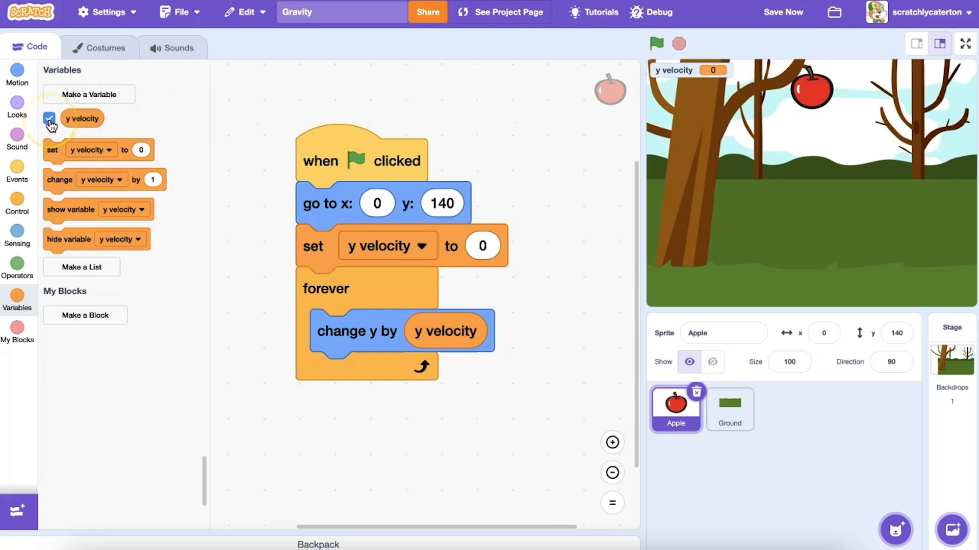
pyautogui.click(656, 44)
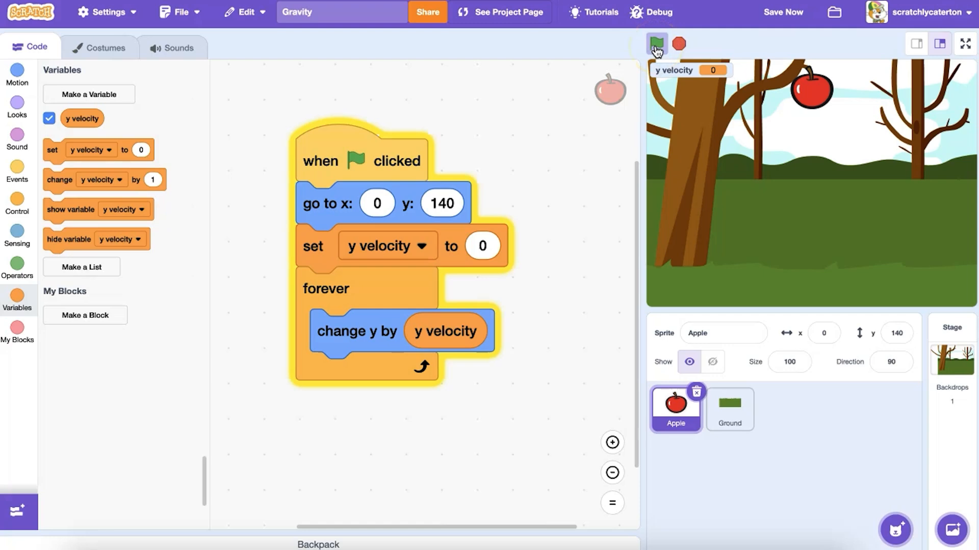
pyautogui.moveTo(679, 45)
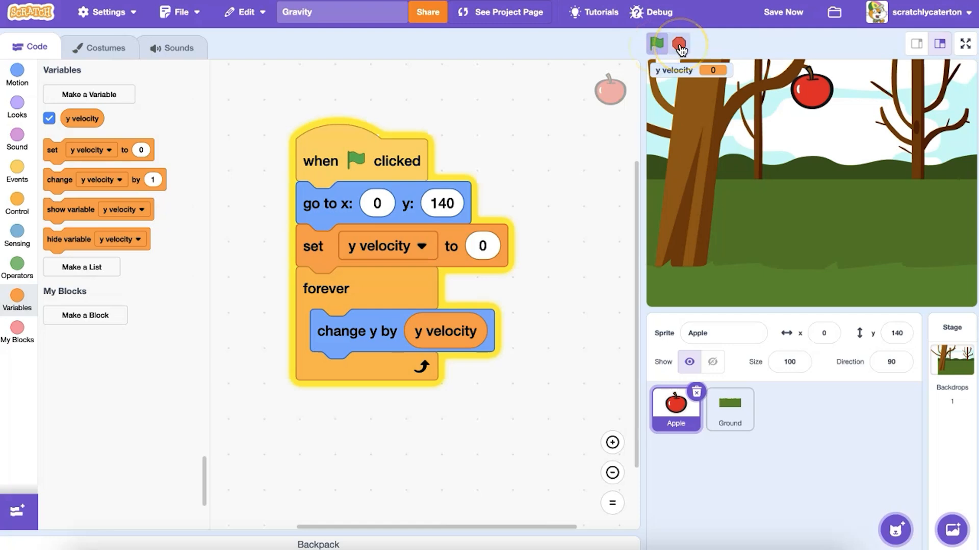
pyautogui.click(655, 44)
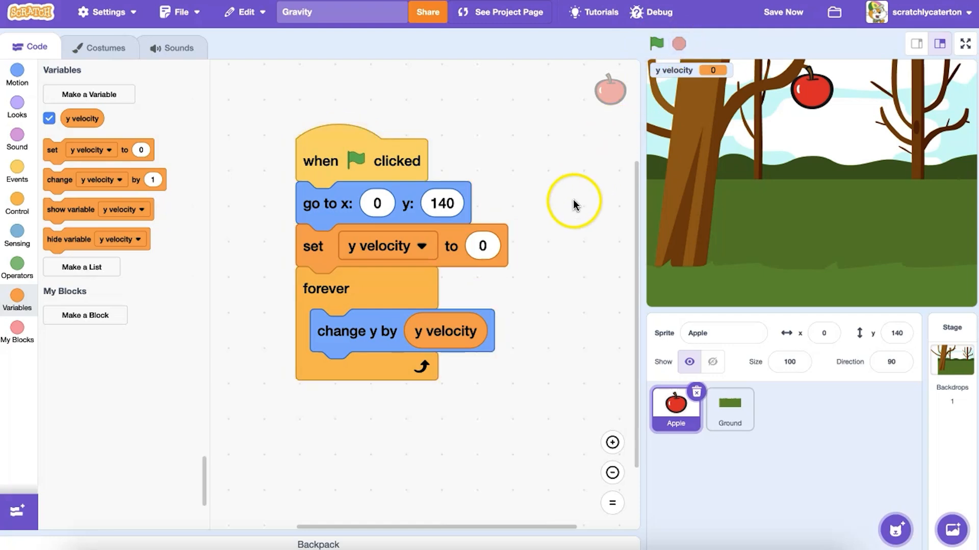
pyautogui.moveTo(143, 182)
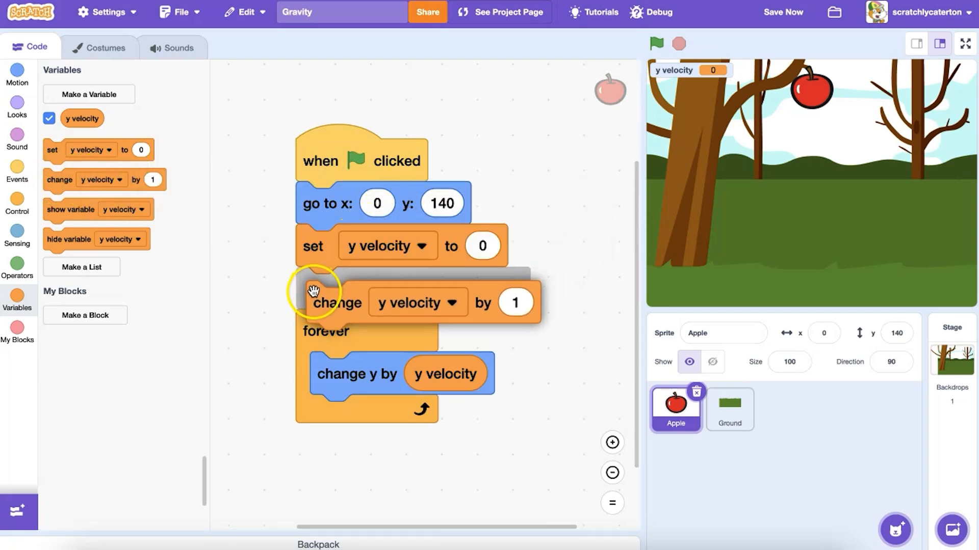
# Step: Change y velocity by -1 inside the forever loop and run to watch the apple accelerate downward
pyautogui.click(516, 288)
pyautogui.write('-1')
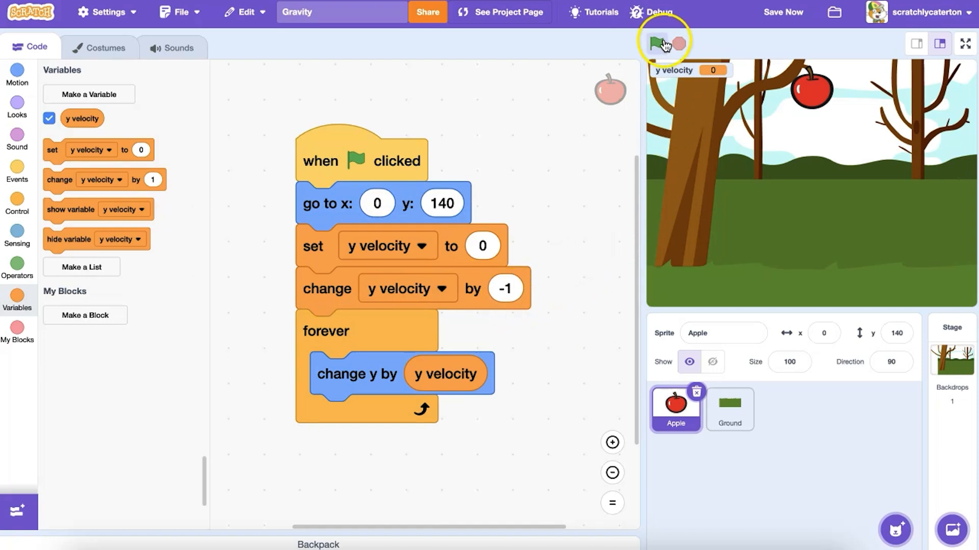
pyautogui.click(655, 43)
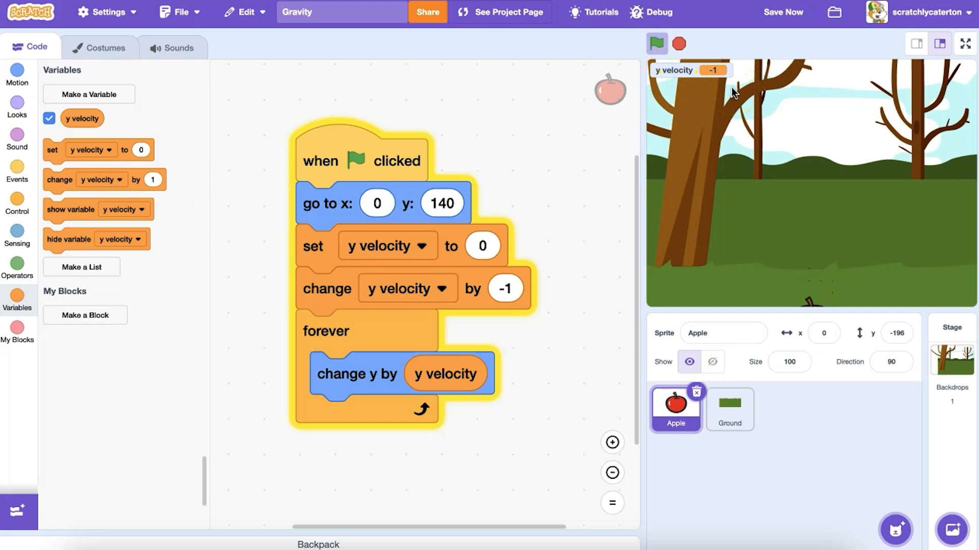
pyautogui.click(679, 44)
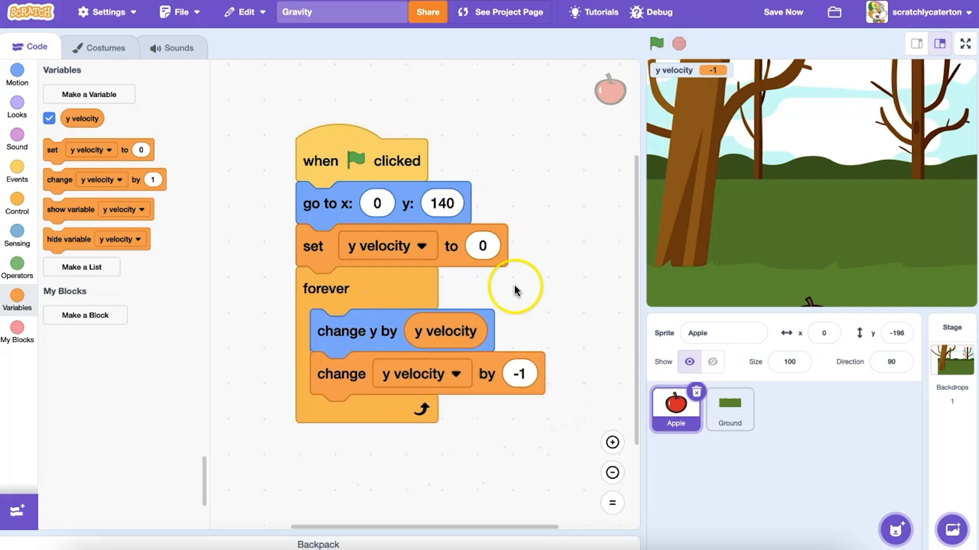
pyautogui.click(656, 43)
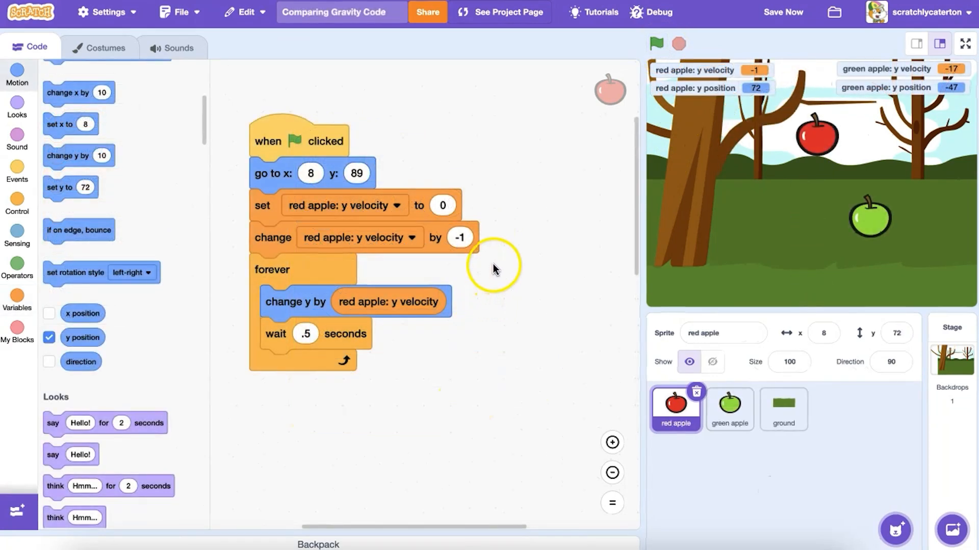
pyautogui.moveTo(214, 235)
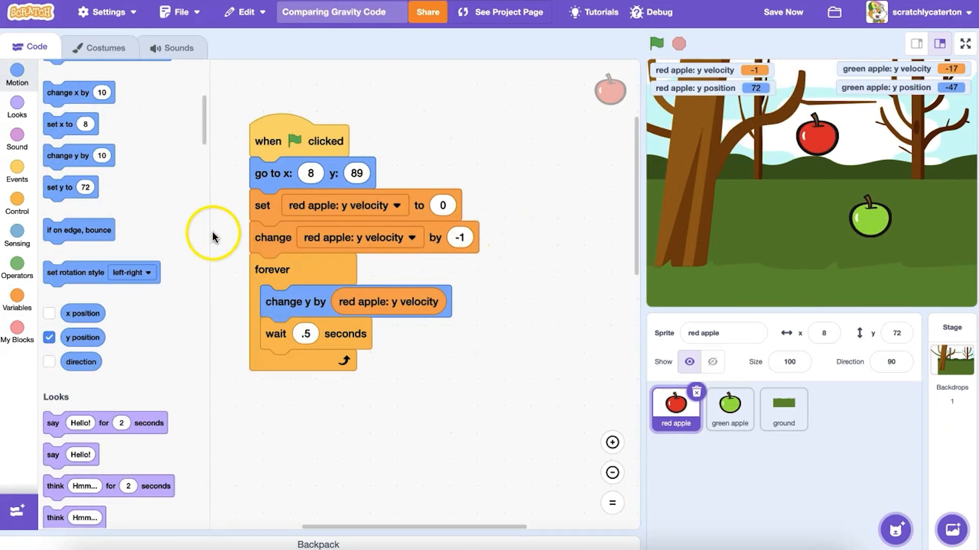
pyautogui.moveTo(503, 276)
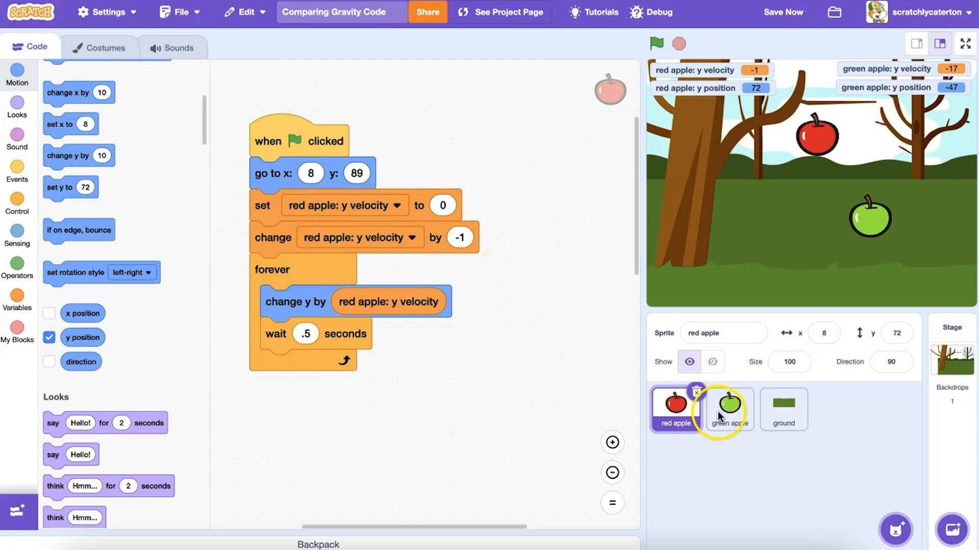
# Step: View the green apple's script and run Comparing Gravity Code twice to watch it outpace the red apple
pyautogui.click(728, 409)
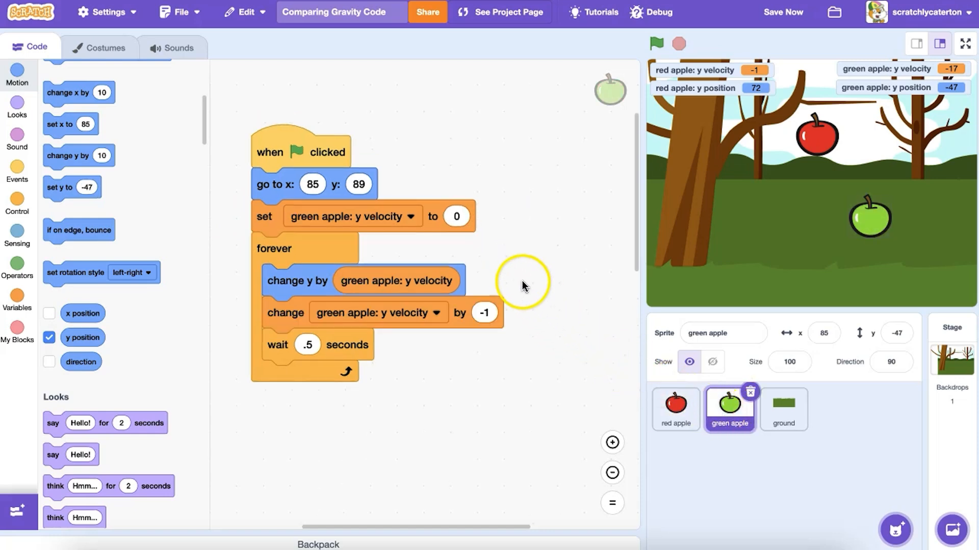
pyautogui.moveTo(532, 343)
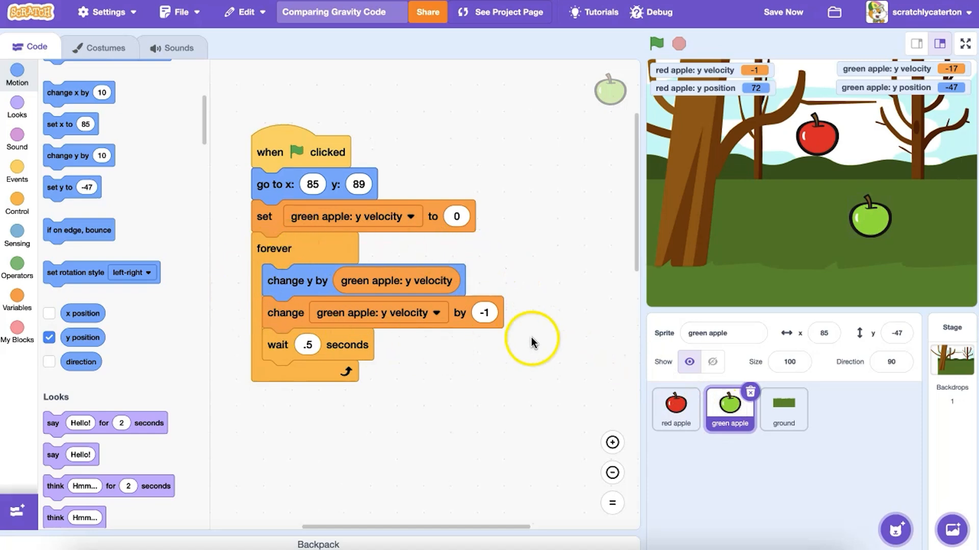
pyautogui.moveTo(536, 360)
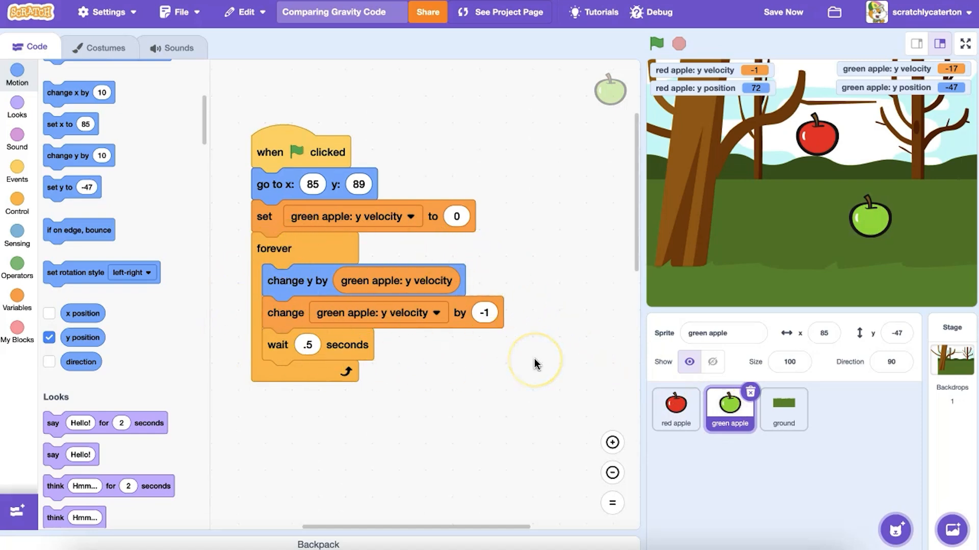
pyautogui.moveTo(716, 113)
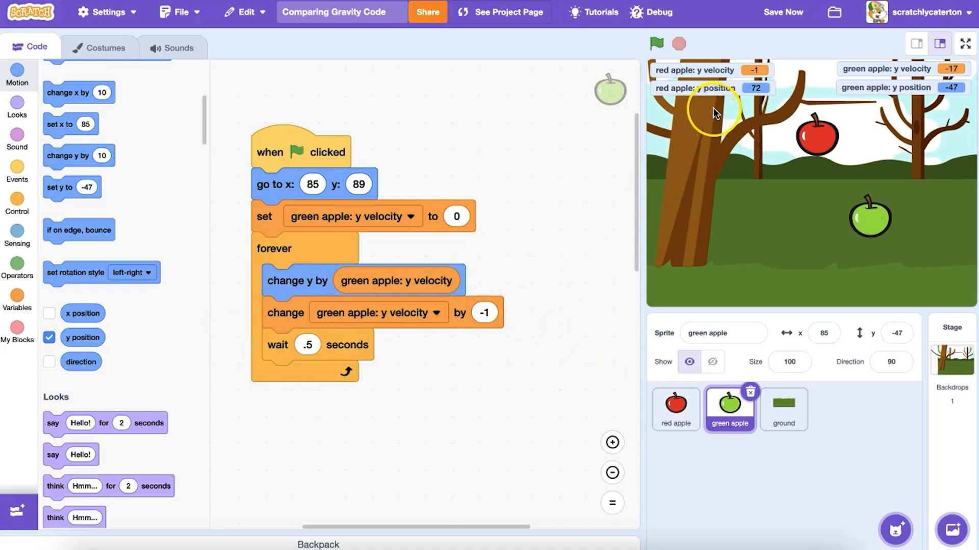
pyautogui.moveTo(721, 110)
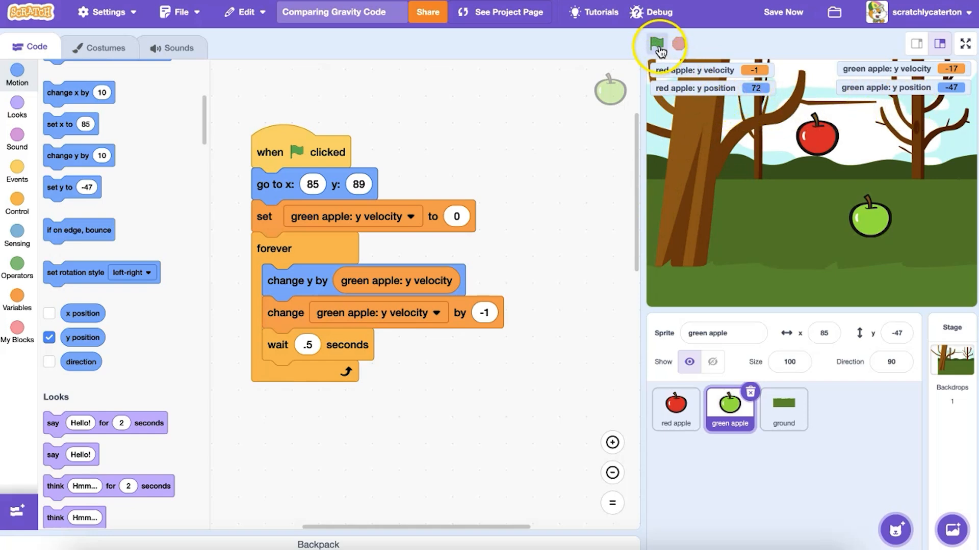
pyautogui.click(655, 44)
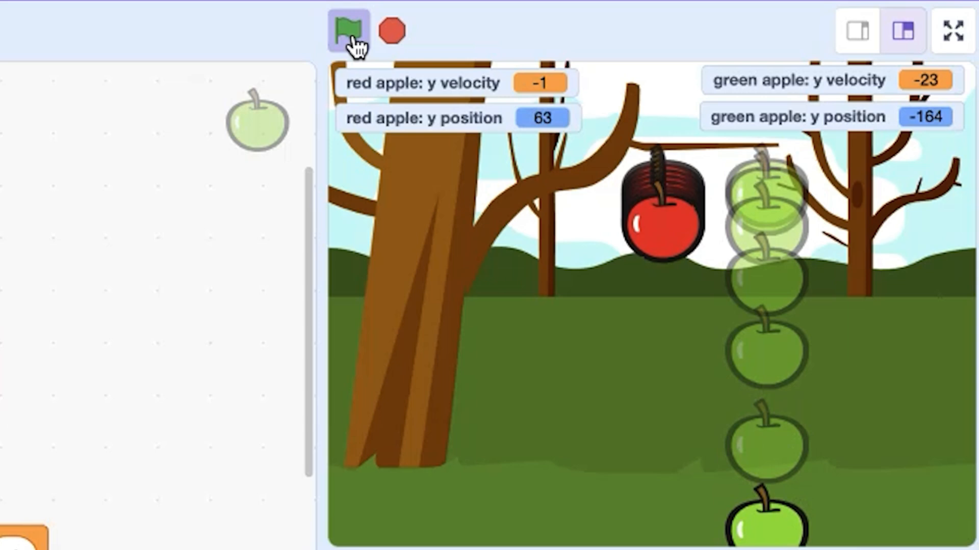
pyautogui.click(349, 29)
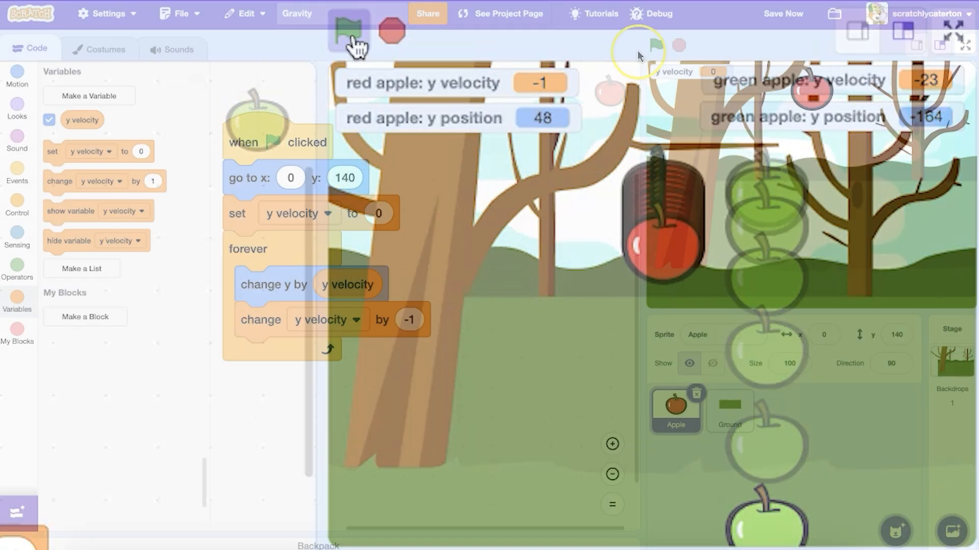
# Step: Add an if y position < -106 then stop all check inside the forever loop
pyautogui.click(655, 45)
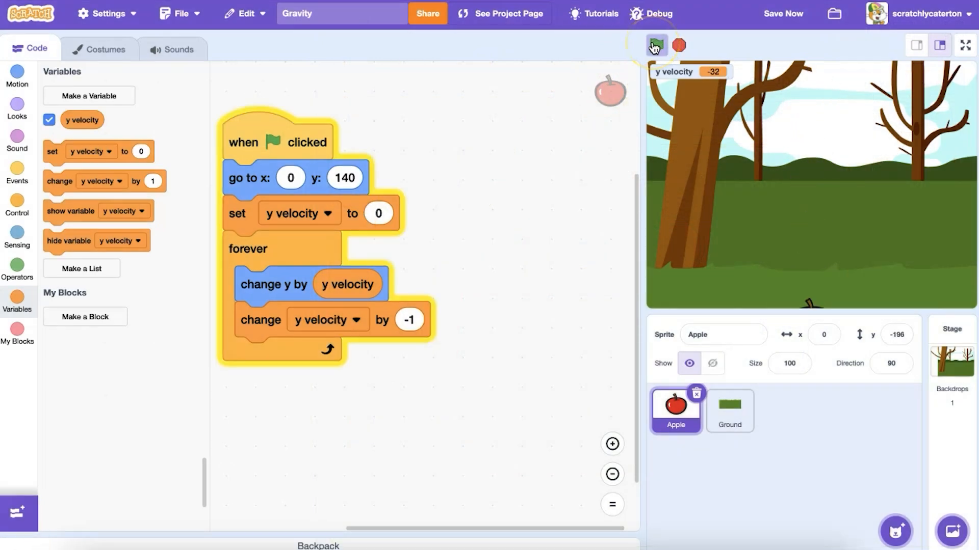
pyautogui.click(656, 45)
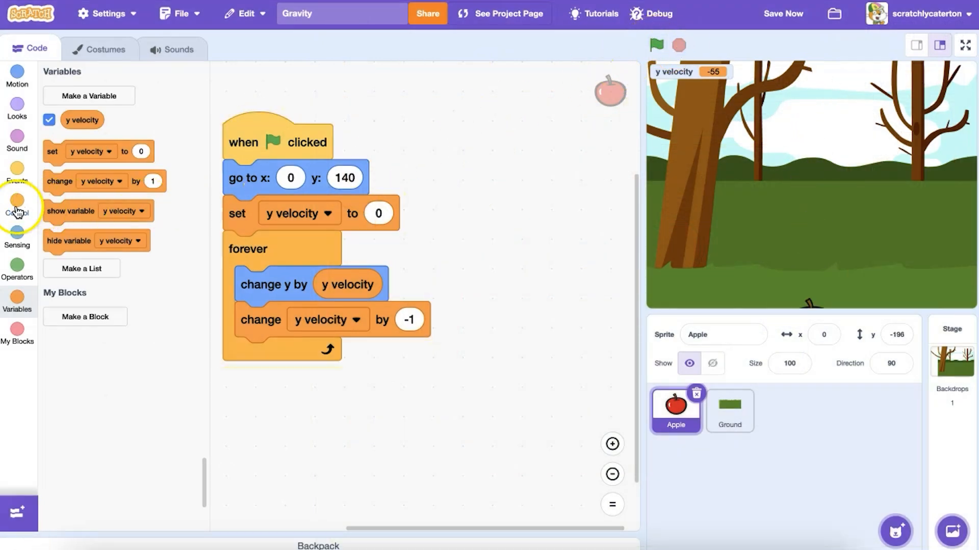
pyautogui.click(17, 202)
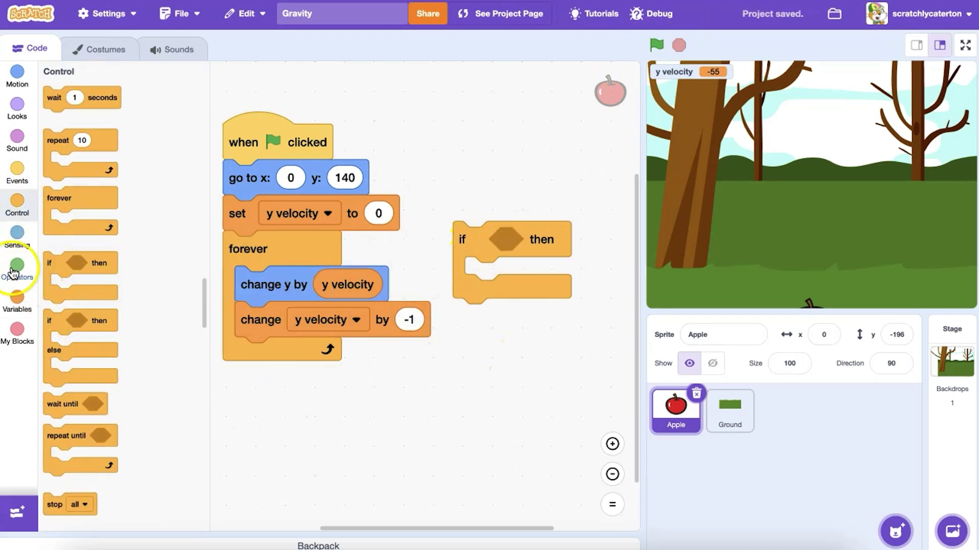
pyautogui.click(17, 269)
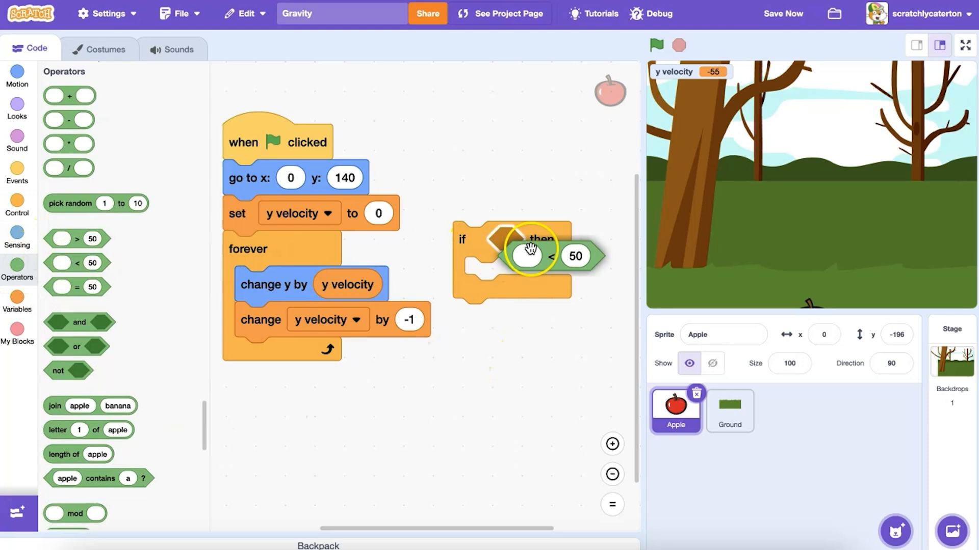
pyautogui.click(18, 76)
pyautogui.write('-106')
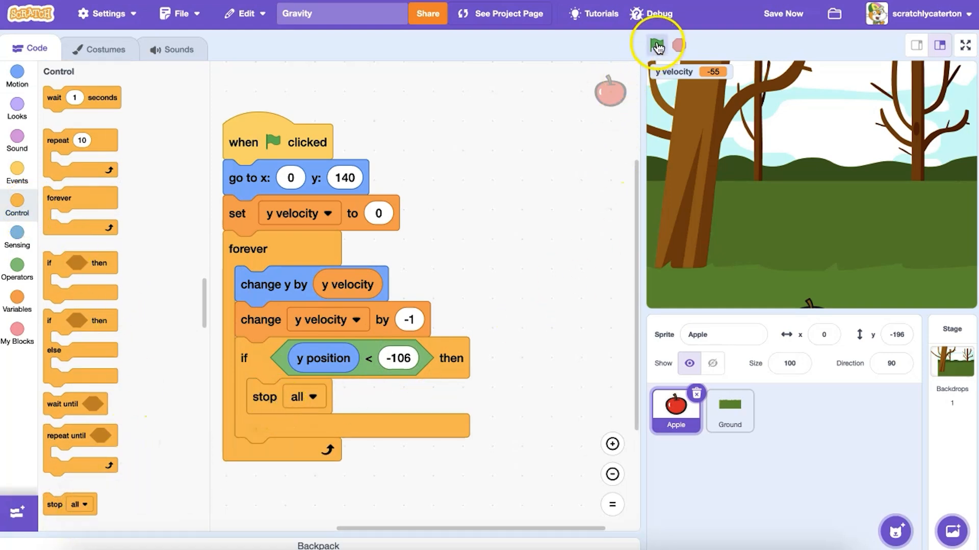
# Step: Swap the y position check for a Sensing touching block and inspect the Ground sprite
pyautogui.click(656, 44)
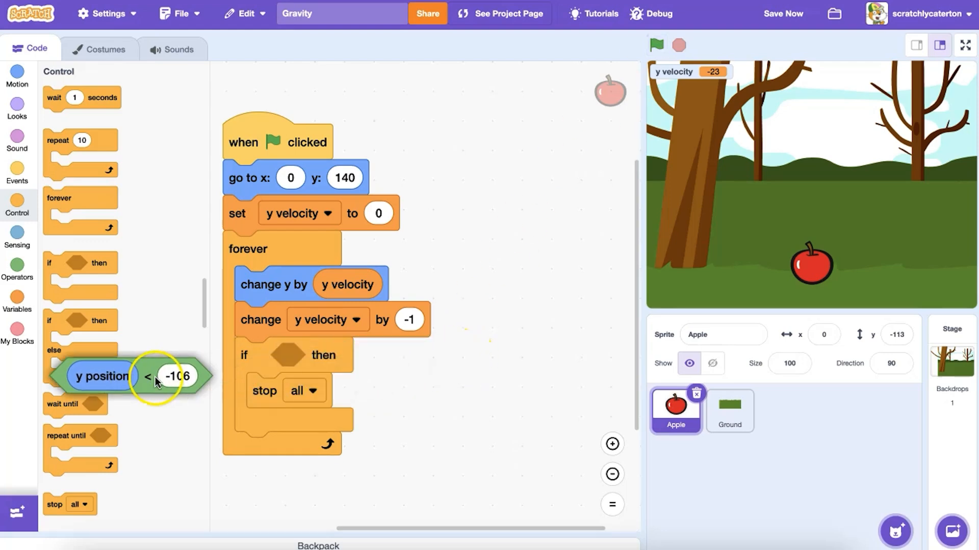
pyautogui.click(17, 237)
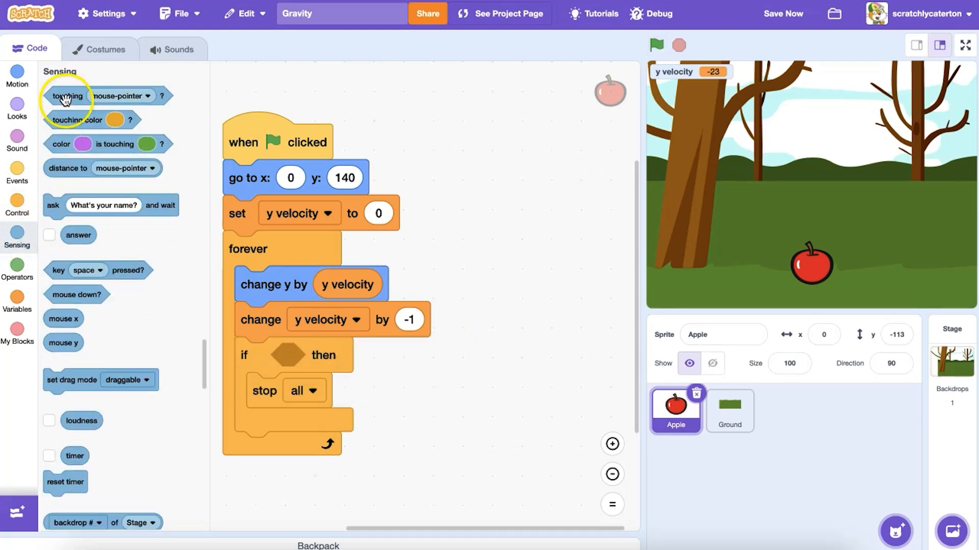
pyautogui.click(385, 356)
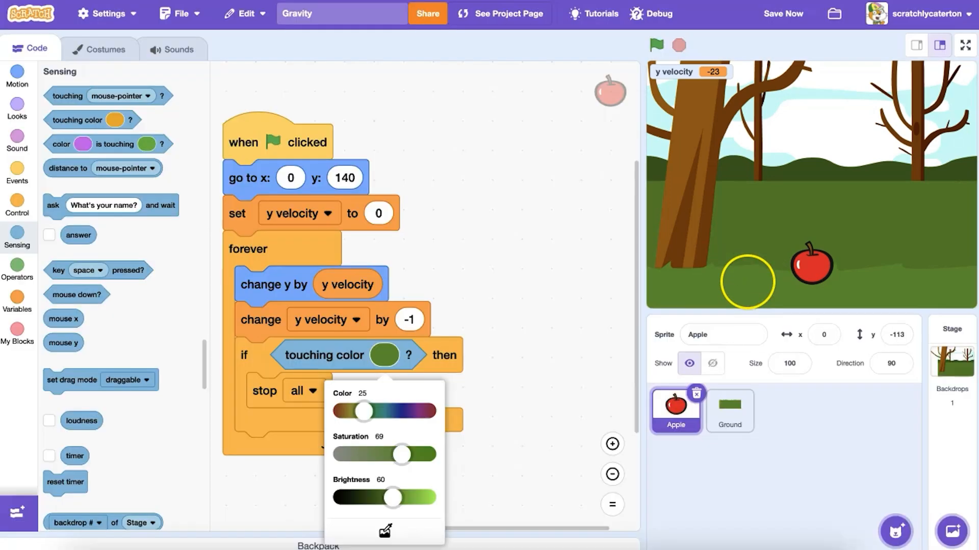
pyautogui.click(656, 45)
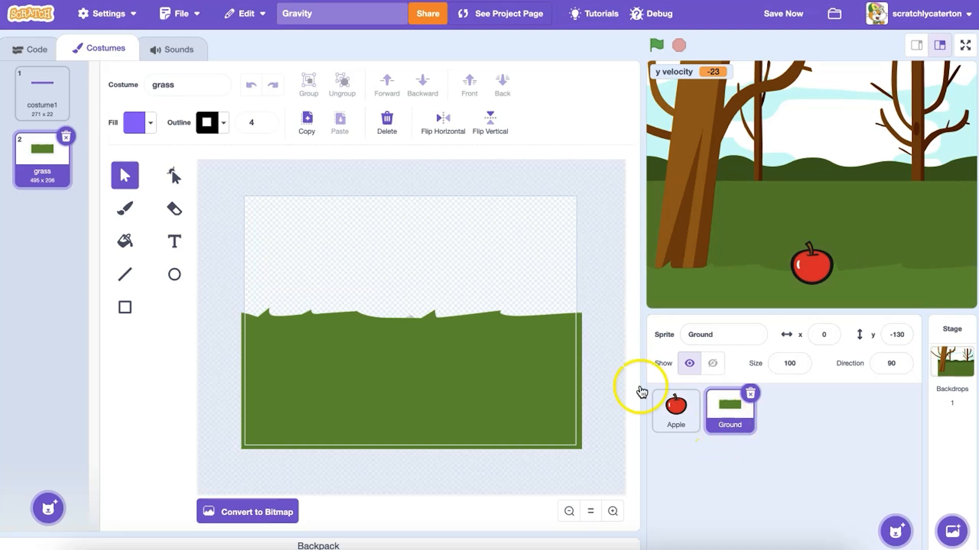
pyautogui.click(30, 49)
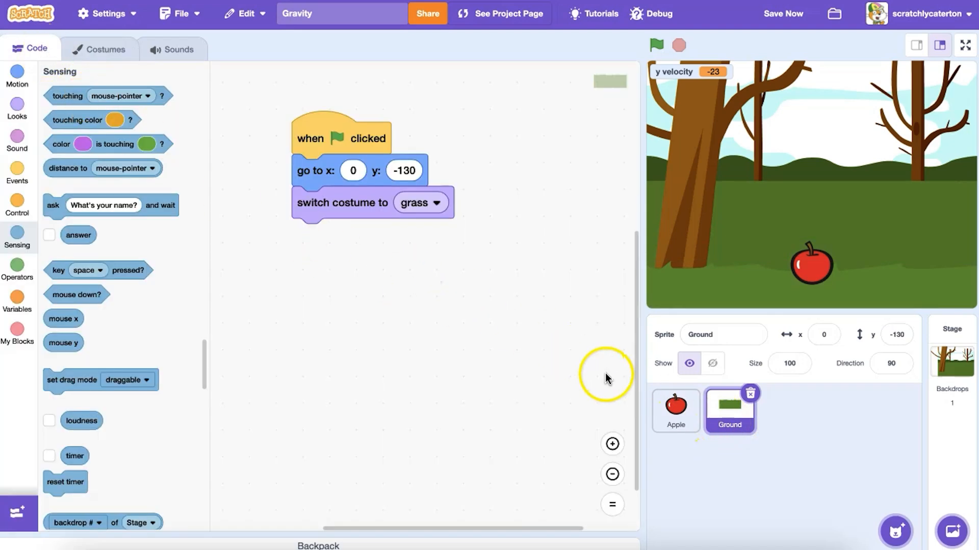
pyautogui.click(675, 411)
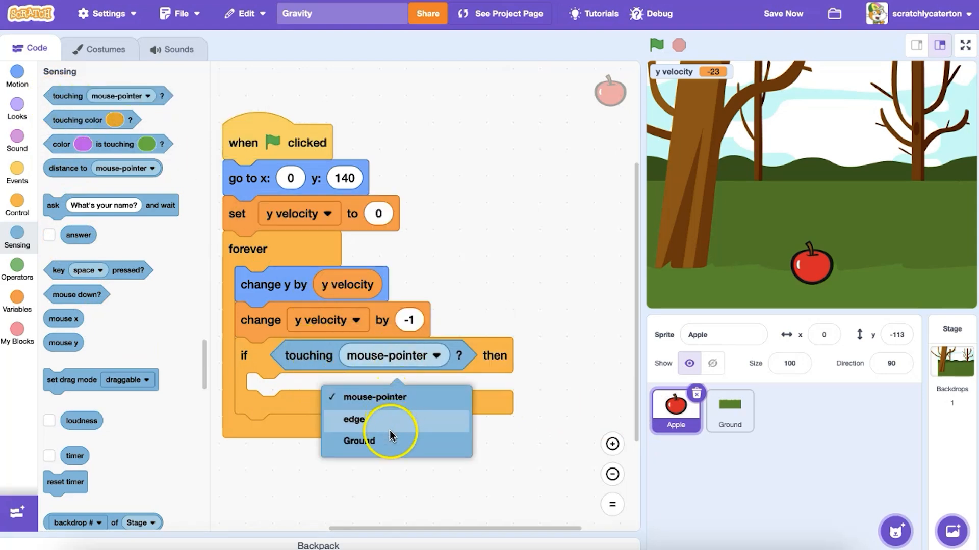
# Step: Check touching Ground and set y velocity to y velocity * -1 so the apple bounces
pyautogui.click(360, 441)
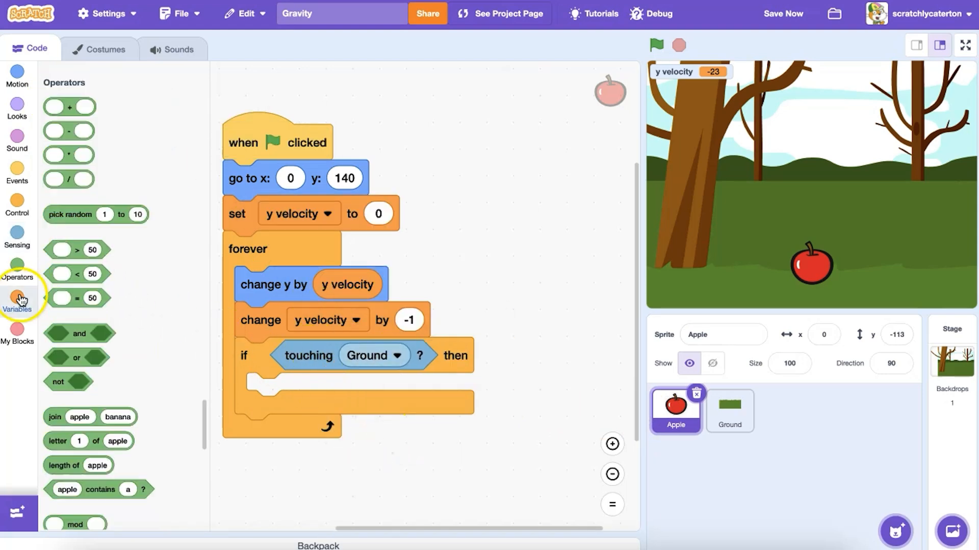
pyautogui.click(17, 298)
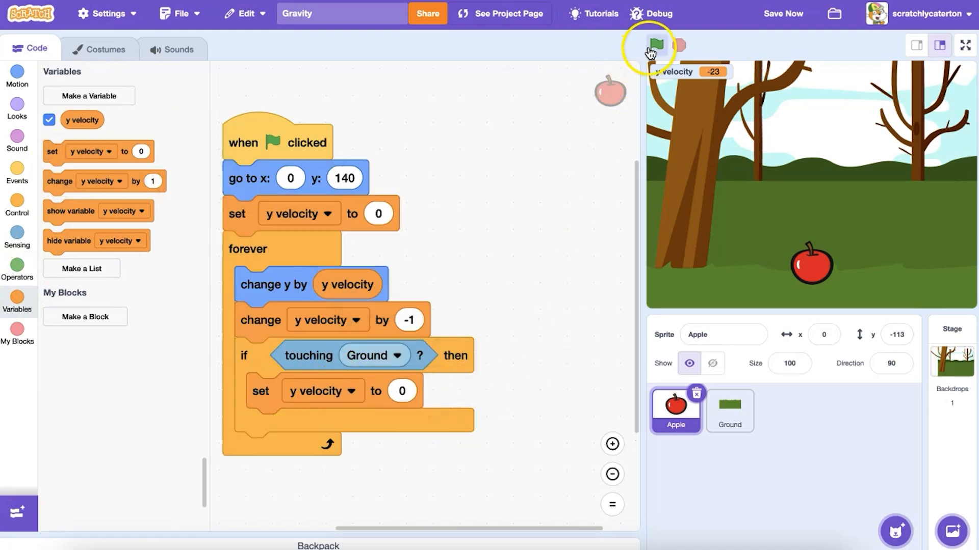
pyautogui.click(656, 44)
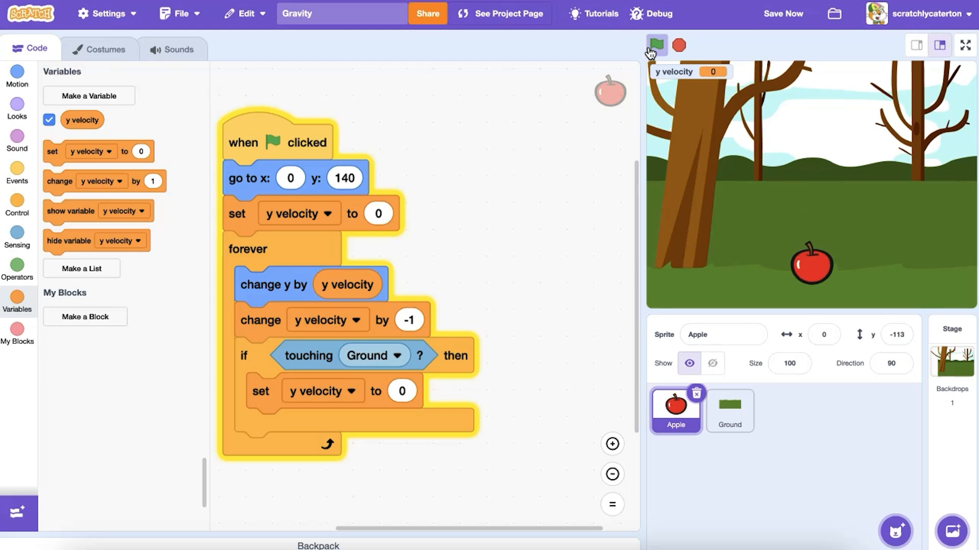
pyautogui.click(18, 269)
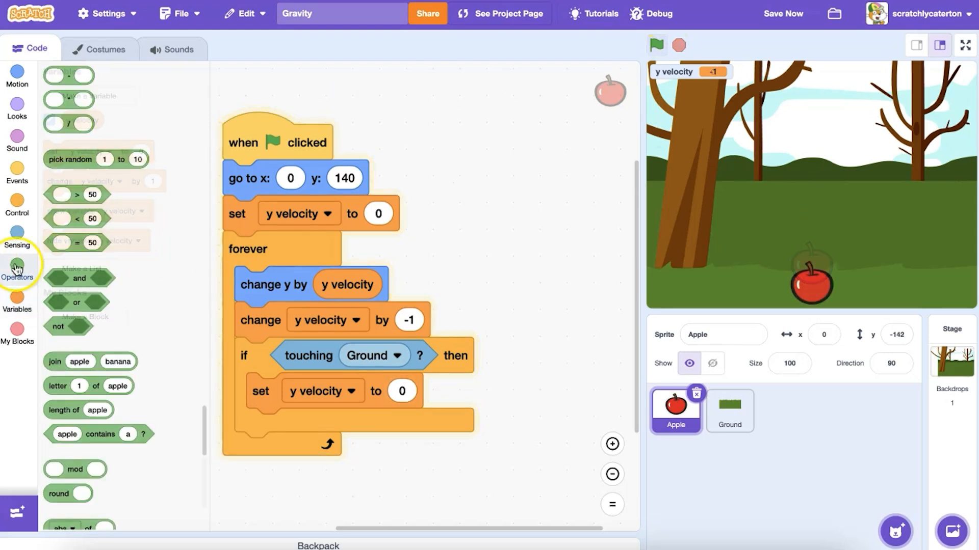
pyautogui.click(17, 268)
pyautogui.write('-1')
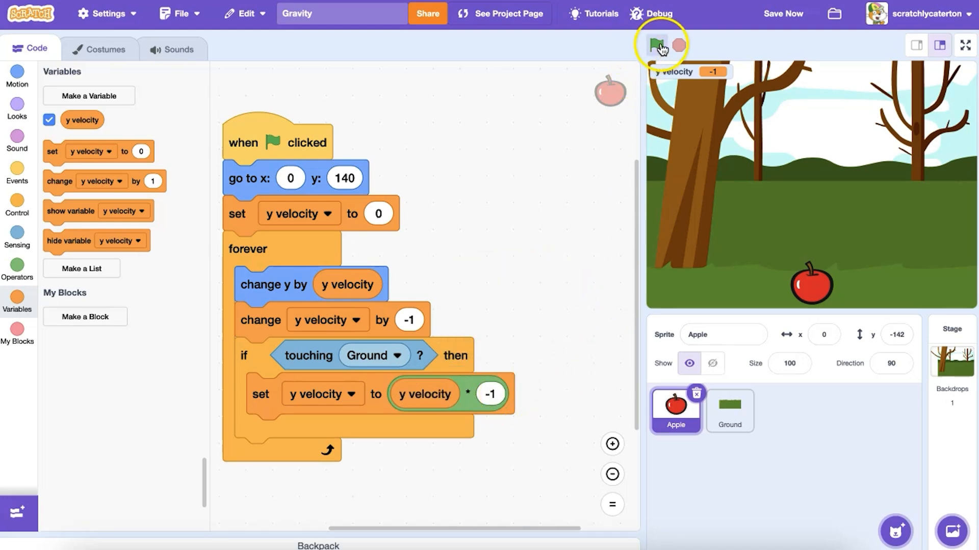
# Step: Change the bounce multiplier from -1 to -.9 and run to see the bounces weaken
pyautogui.click(654, 44)
pyautogui.write('-.9')
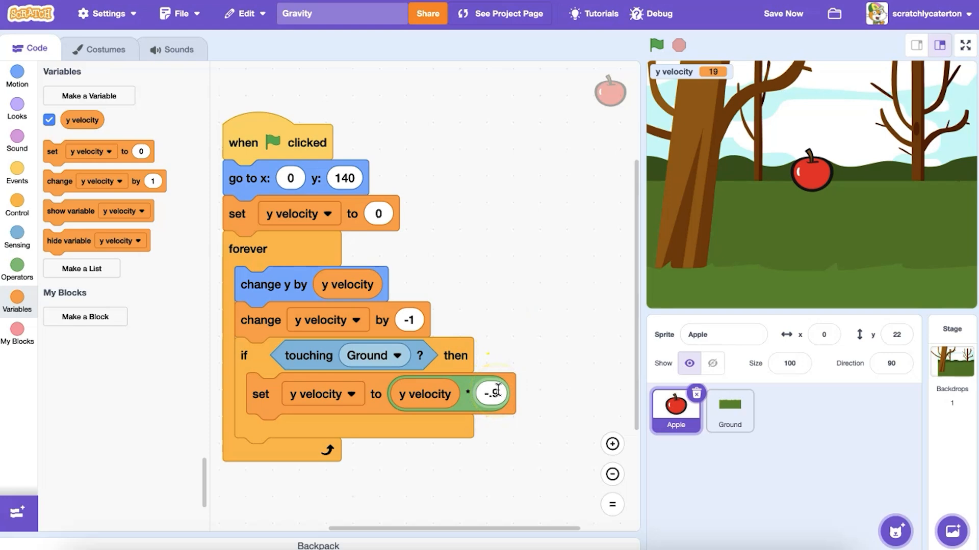
pyautogui.click(656, 45)
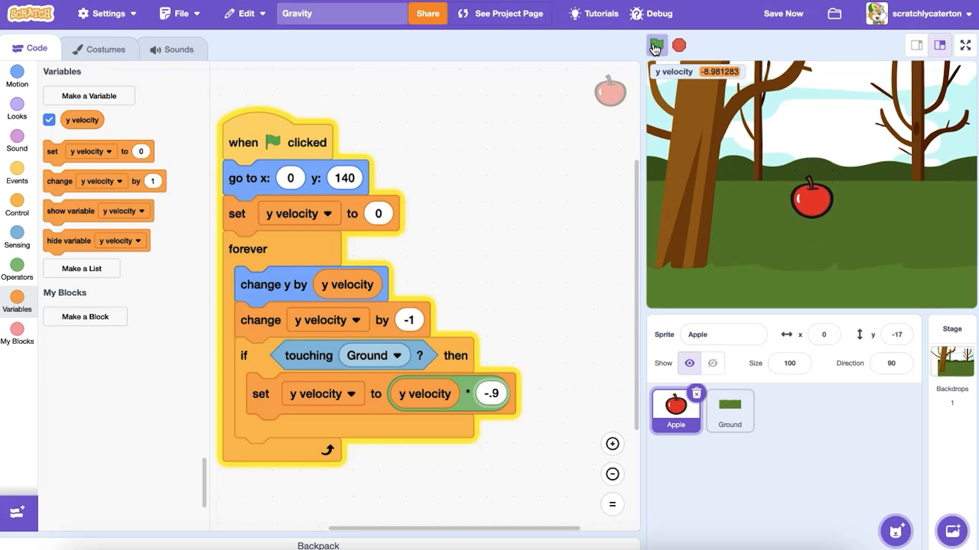
pyautogui.click(656, 45)
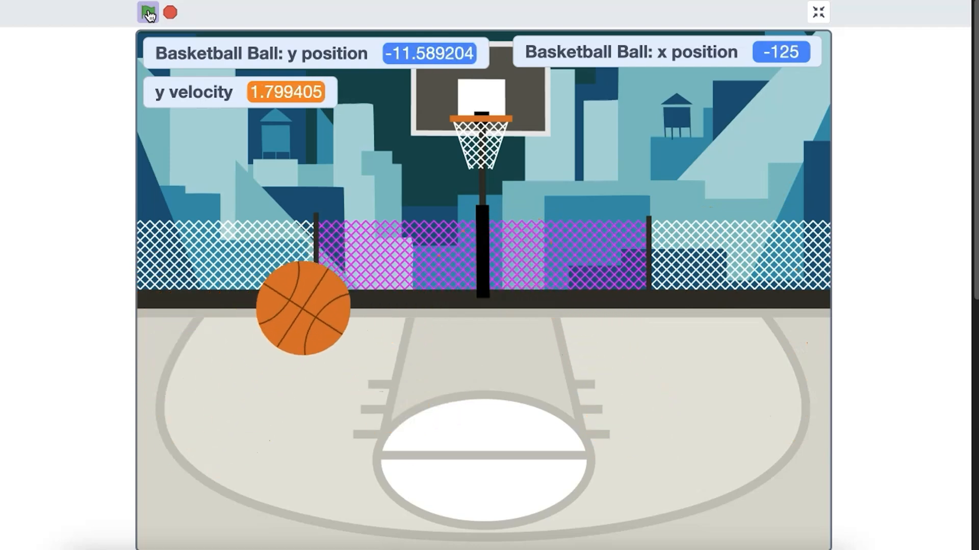
# Step: Run the basketball bounce and falling parrot demos with the green flag, then stop the parrot project
pyautogui.click(148, 13)
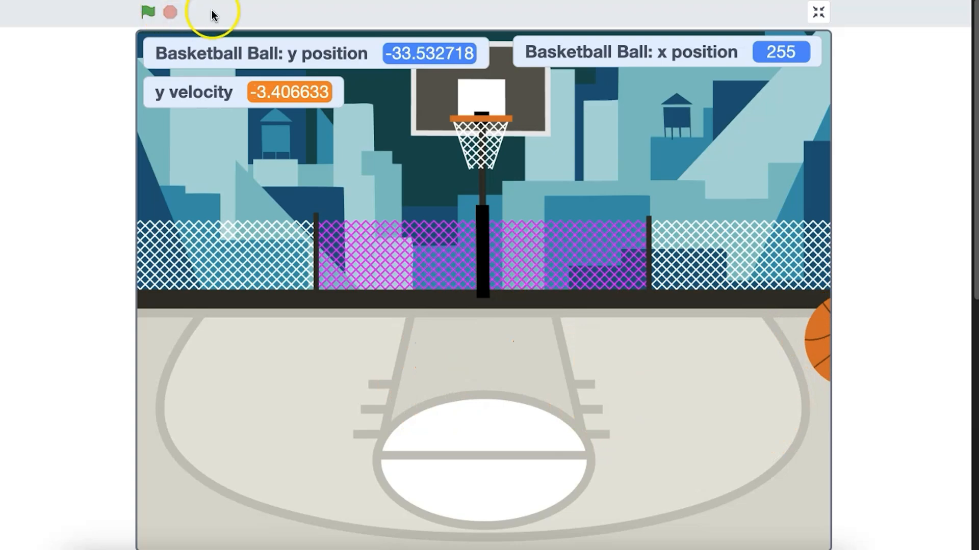
pyautogui.click(146, 12)
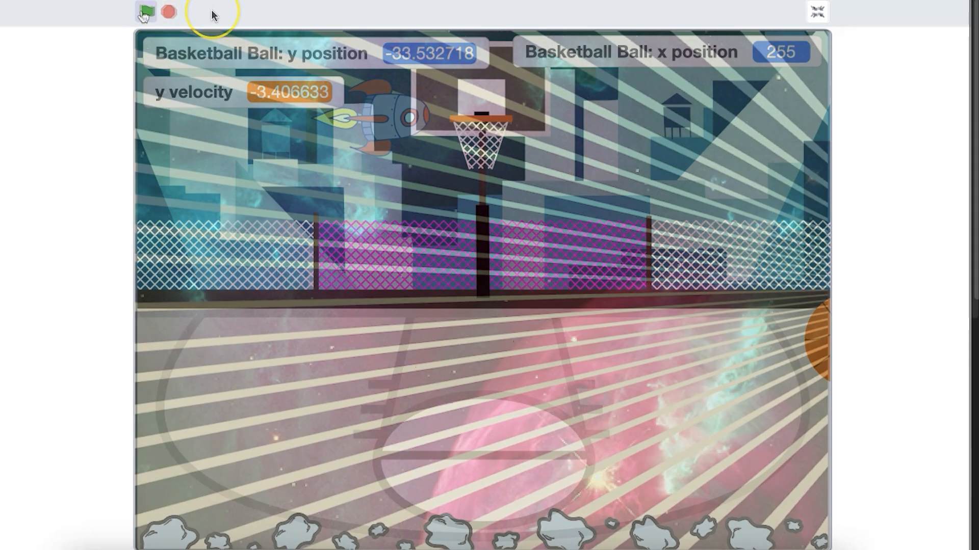
pyautogui.click(146, 12)
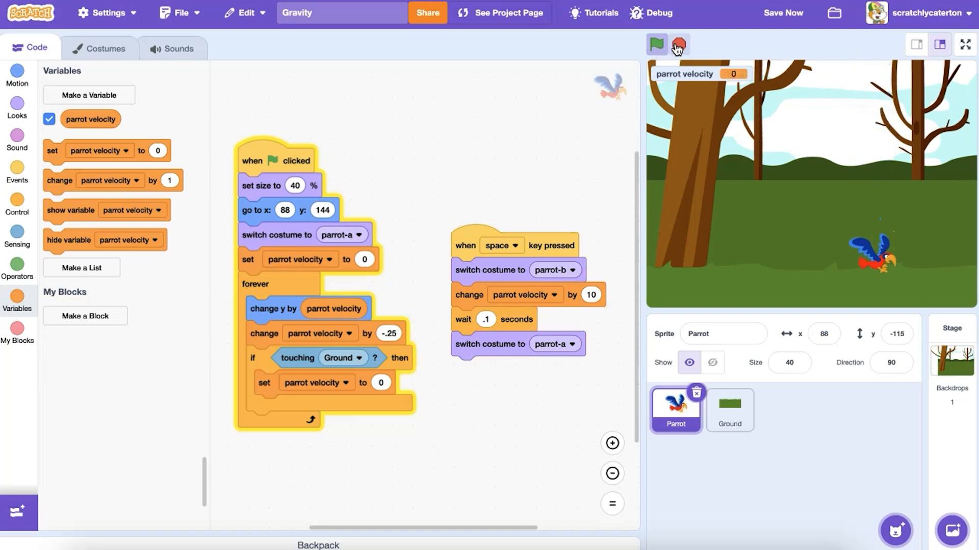
pyautogui.click(964, 44)
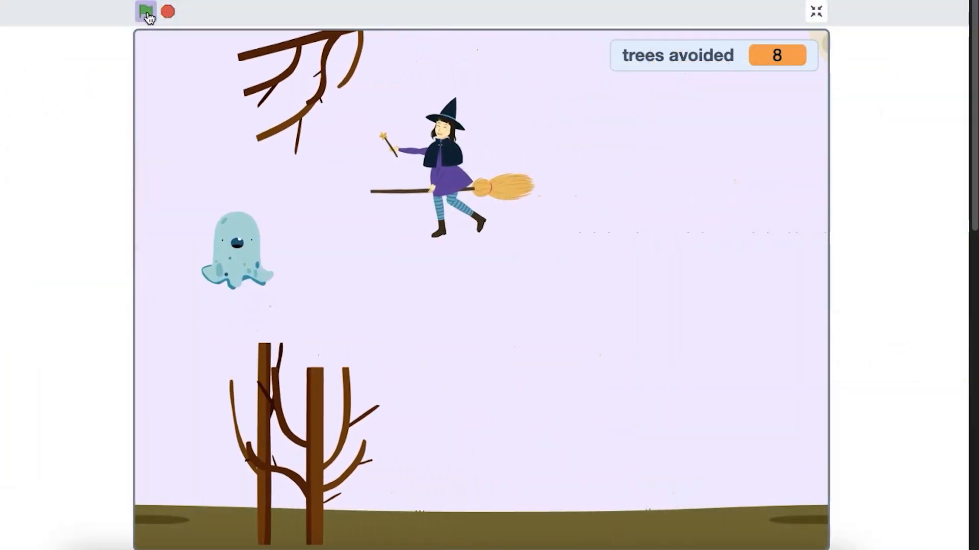